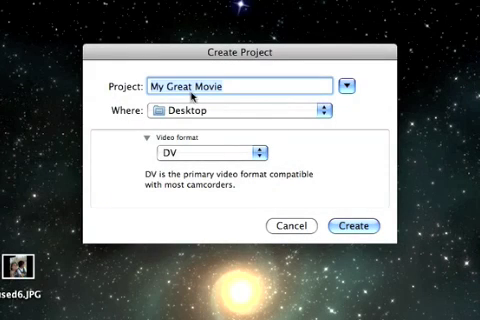
Step: Create a new project named Intro in DV format saved to the Desktop
type("Intro")
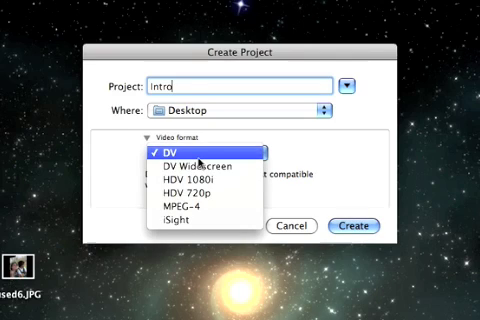
left_click(172, 152)
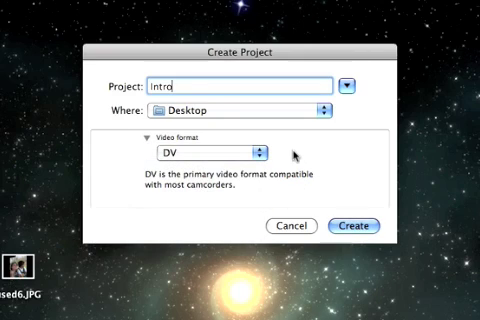
mouse_move(288, 160)
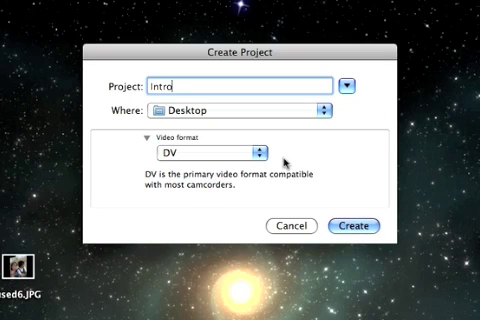
left_click(200, 152)
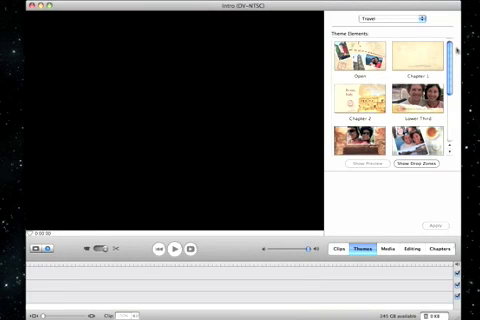
scroll("down", 3)
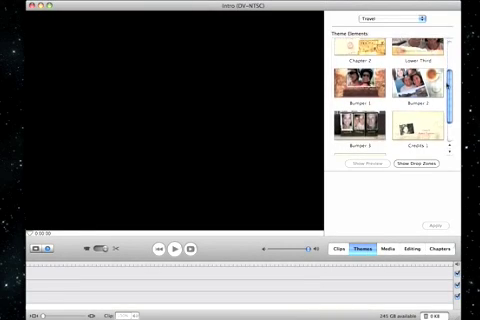
scroll("down", 3)
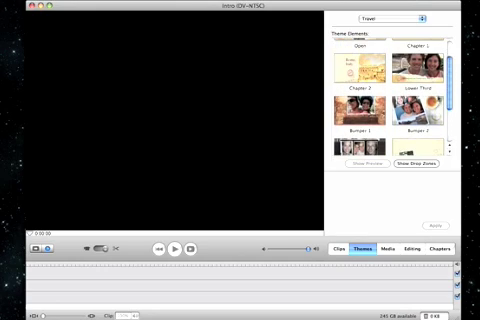
scroll("down", 3)
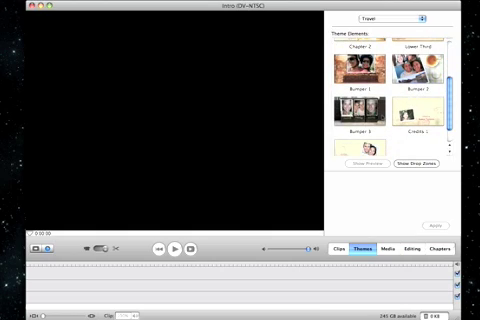
scroll("down", 3)
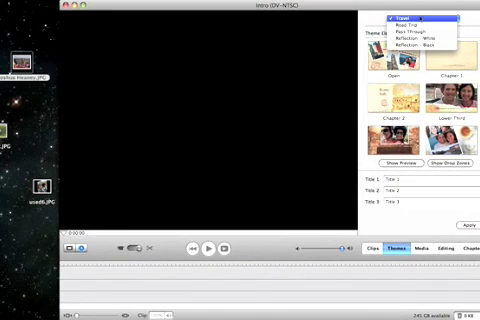
mouse_move(416, 32)
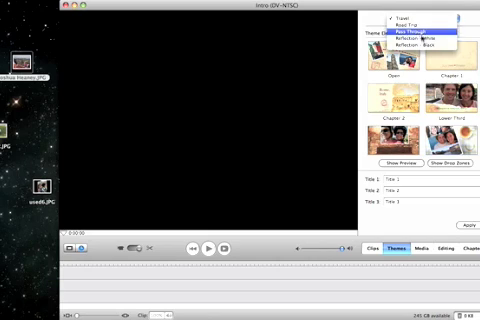
Step: Choose the Reflections – White theme set and select one of its theme elements
left_click(428, 40)
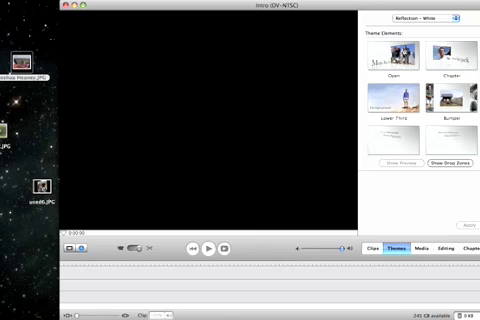
left_click(392, 56)
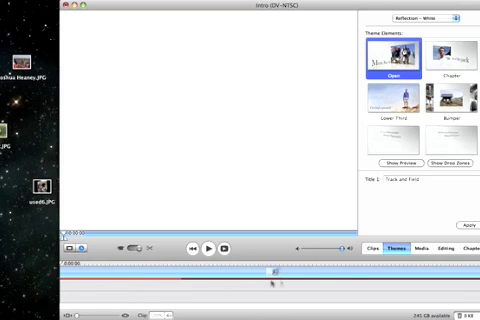
mouse_move(64, 18)
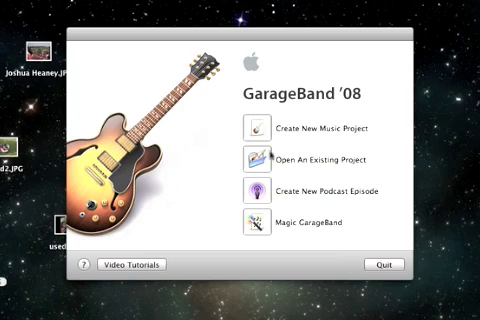
Step: Create a new music project named intro
left_click(316, 128)
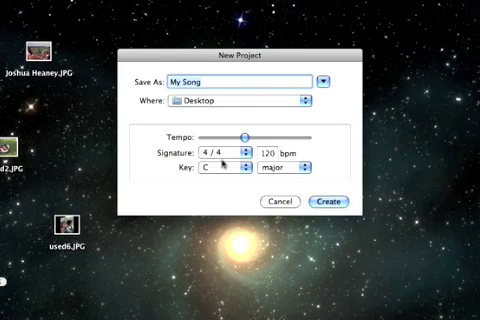
type("intro")
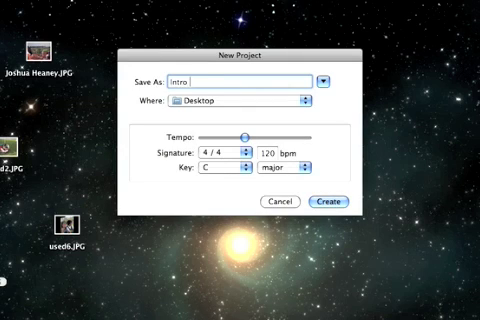
left_click(288, 202)
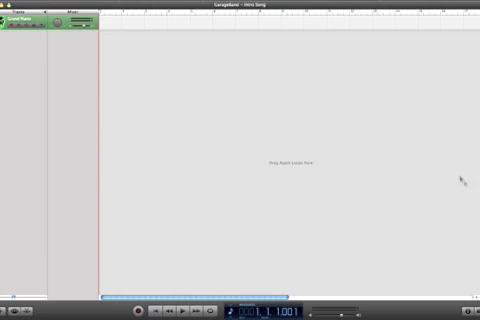
mouse_move(200, 106)
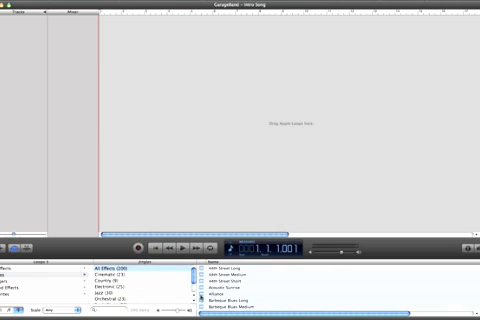
Step: Browse the loops for the track, then choose how to share the finished song
scroll("down", 3)
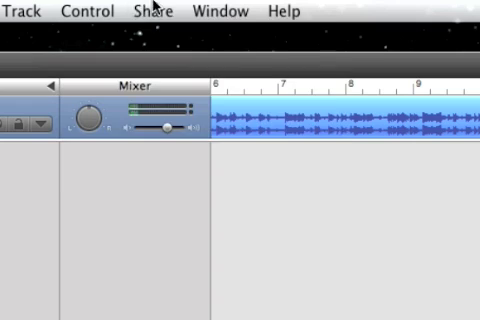
left_click(152, 10)
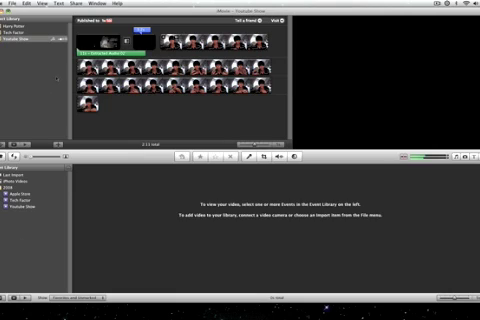
Step: Import the exported intro clip into the Event Library via File > Import Movies
left_click(12, 4)
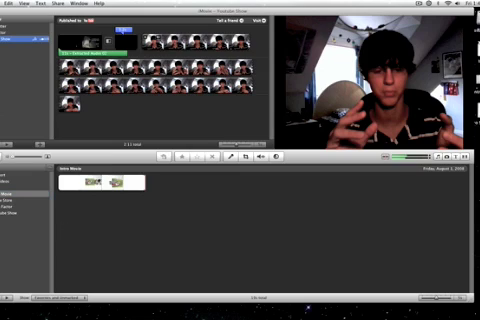
Step: Create a new movie project from File > New Project and confirm it
left_click(20, 4)
type("Intro Movie")
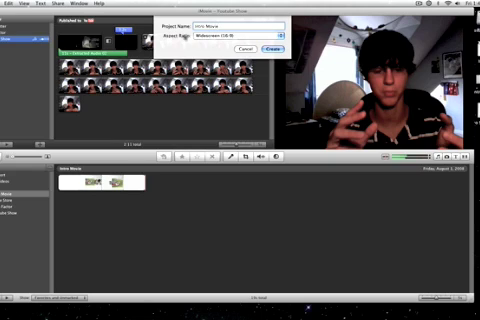
left_click(222, 36)
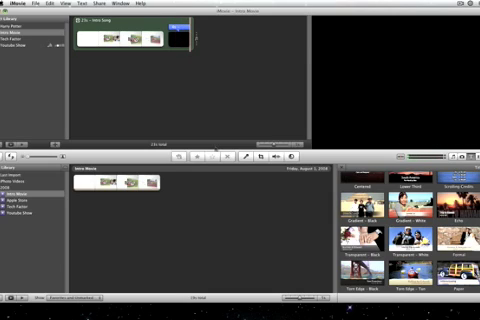
mouse_move(266, 46)
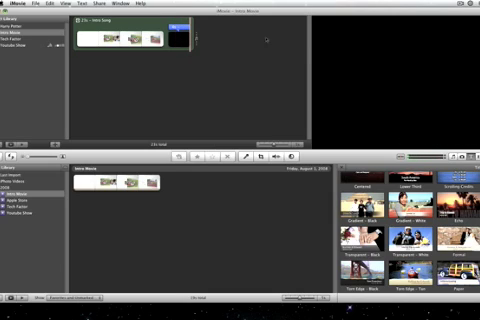